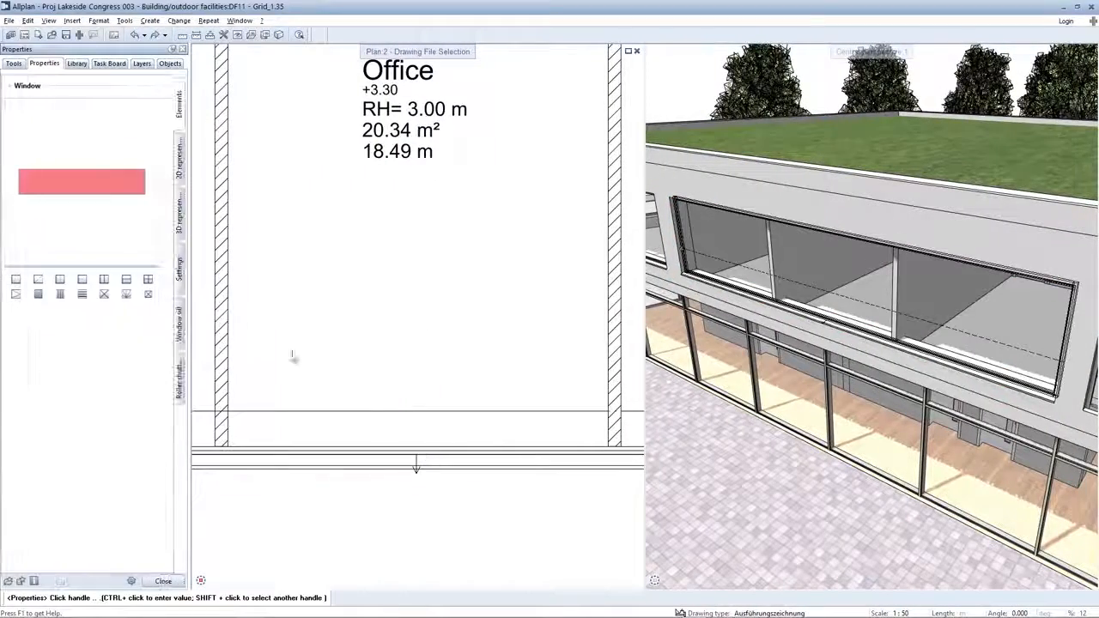
# - Add mullions to the window and choose the mullion positioning type
pyautogui.click(103, 278)
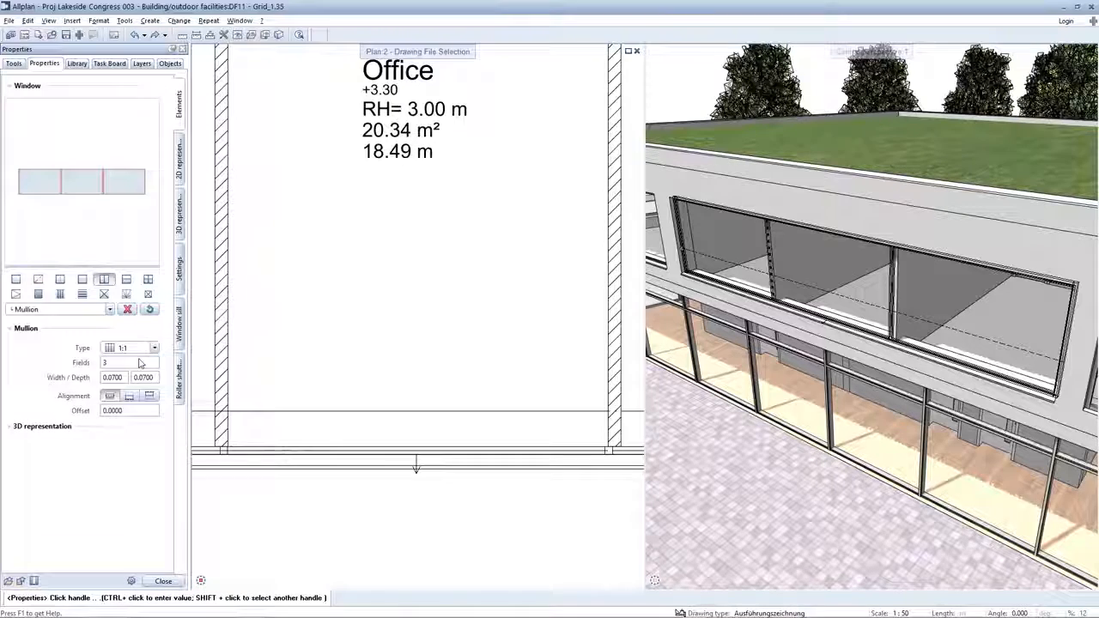
pyautogui.click(154, 347)
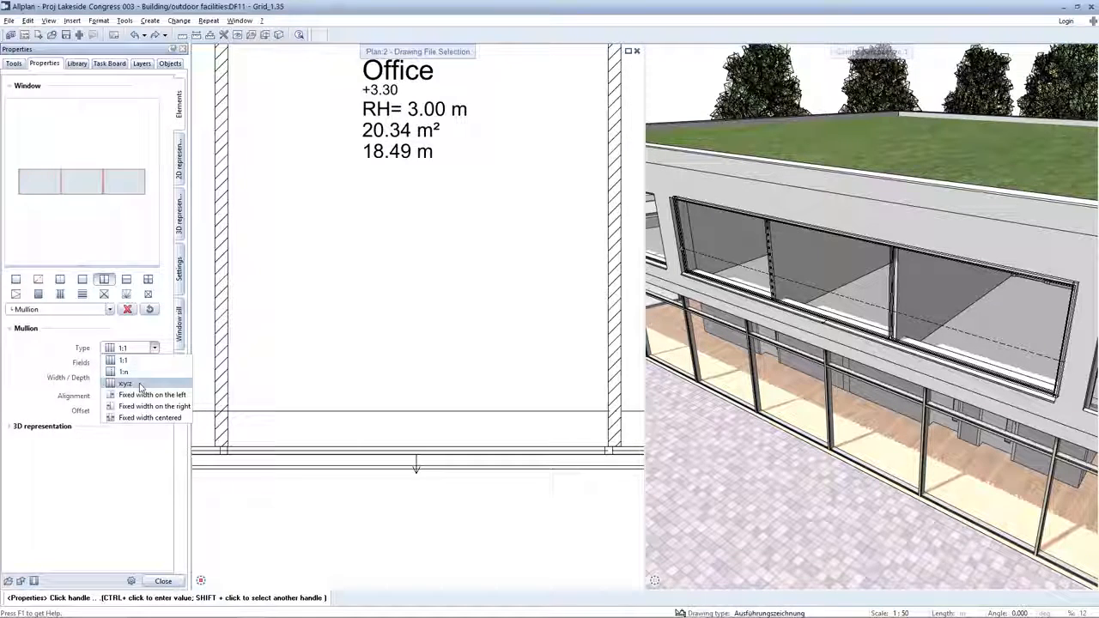
pyautogui.click(124, 383)
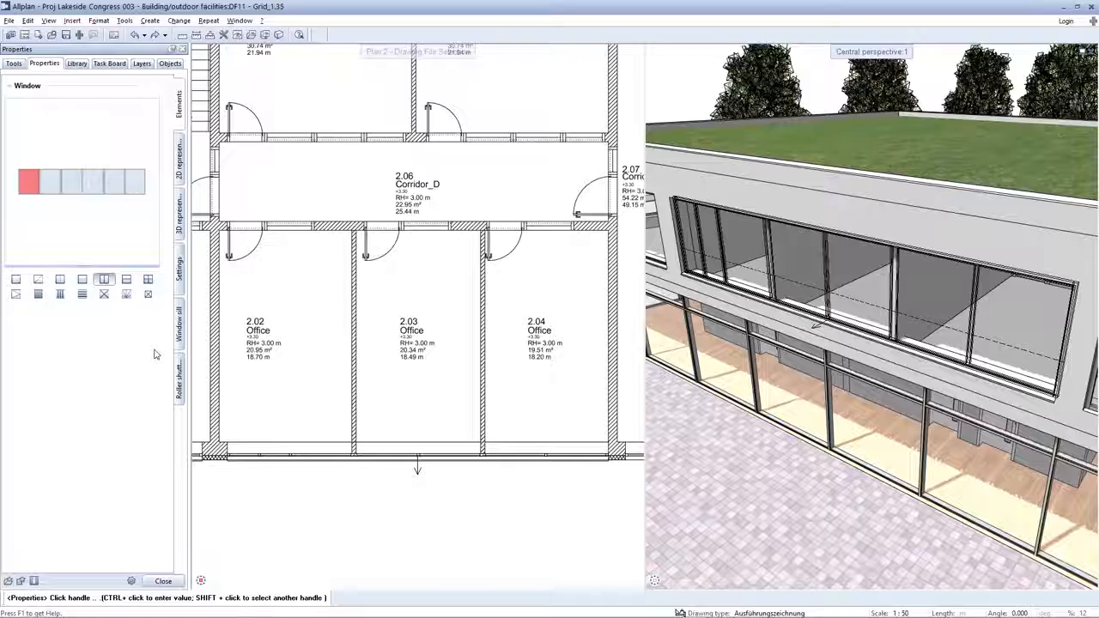
# - Set the mullion alignment to 'Fixed width on the left'
pyautogui.click(153, 347)
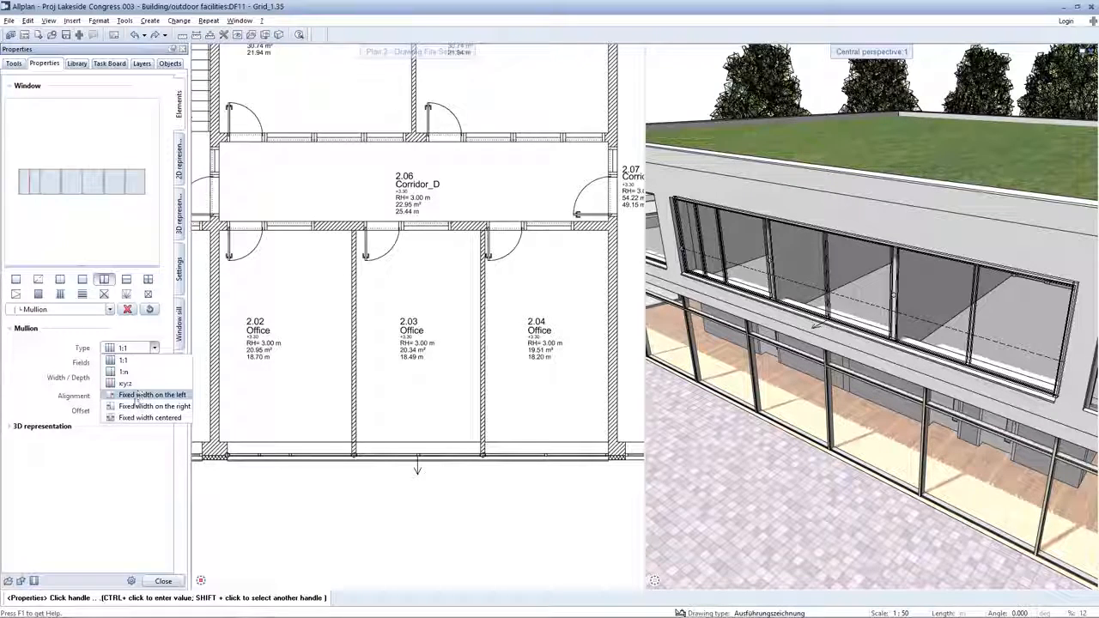
pyautogui.click(151, 393)
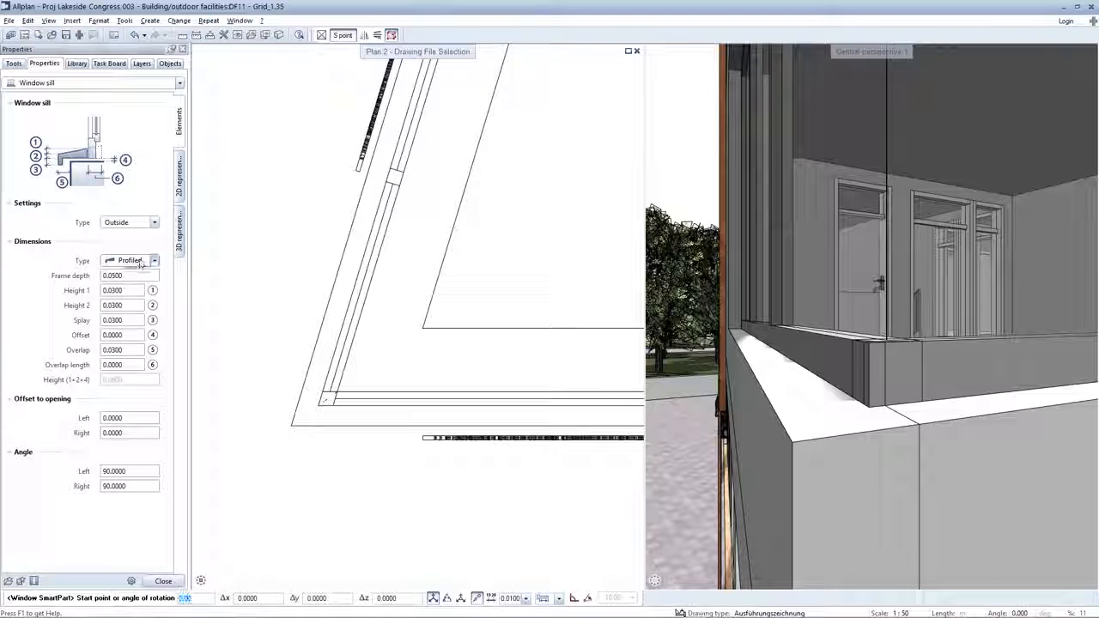
# - Set the outside windowsill type to Inclined instead of Profiled
pyautogui.click(153, 261)
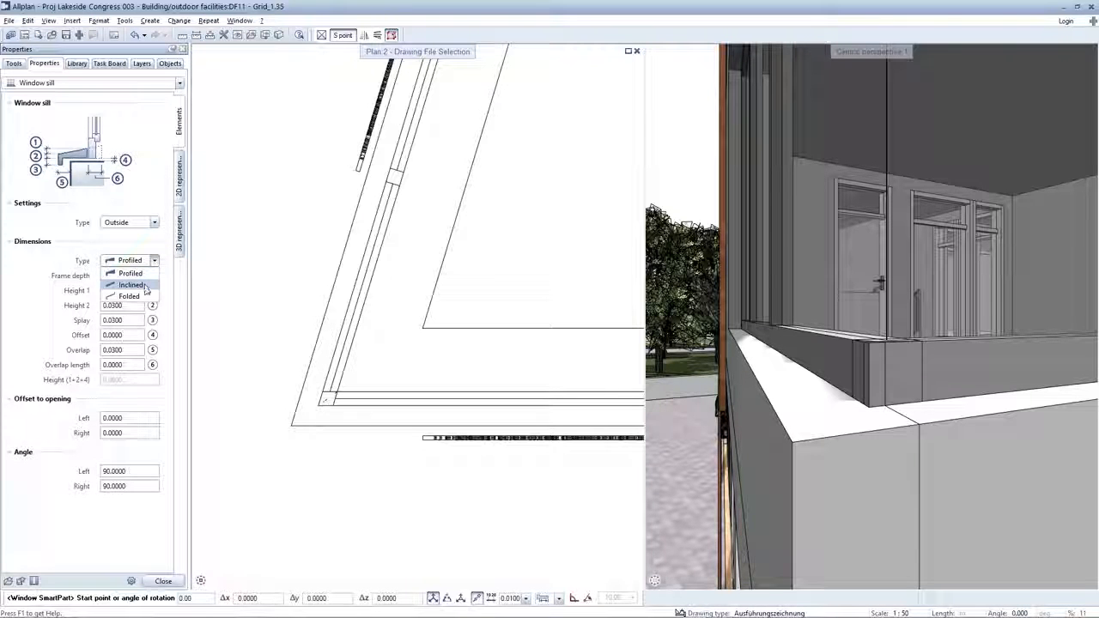
pyautogui.click(128, 295)
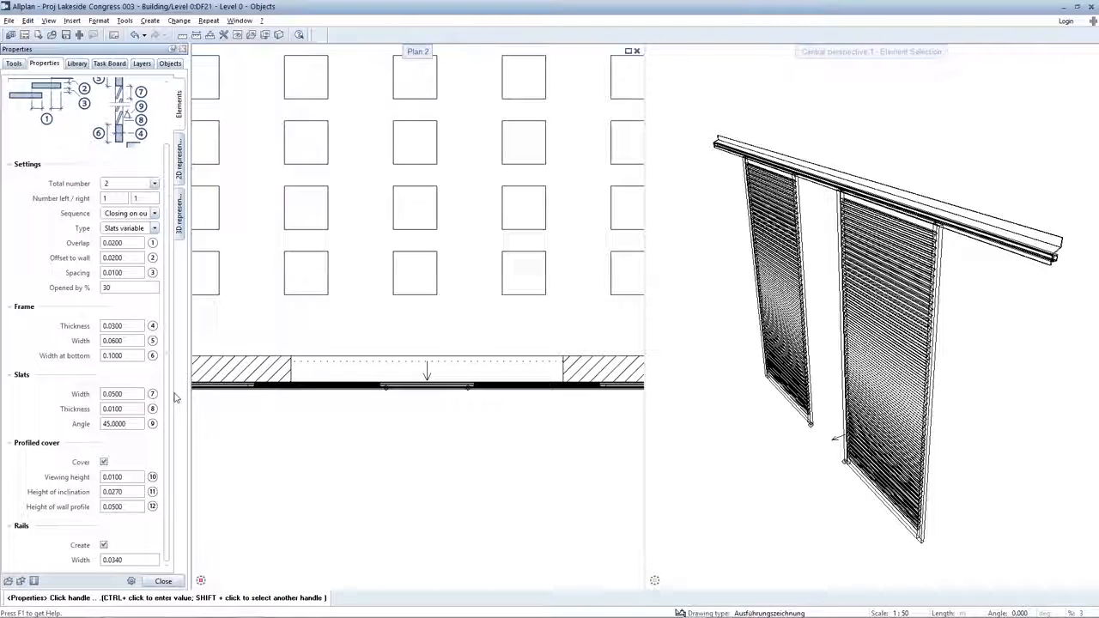
# - Switch off the profiled cover above the sliding shutter rail
pyautogui.click(103, 462)
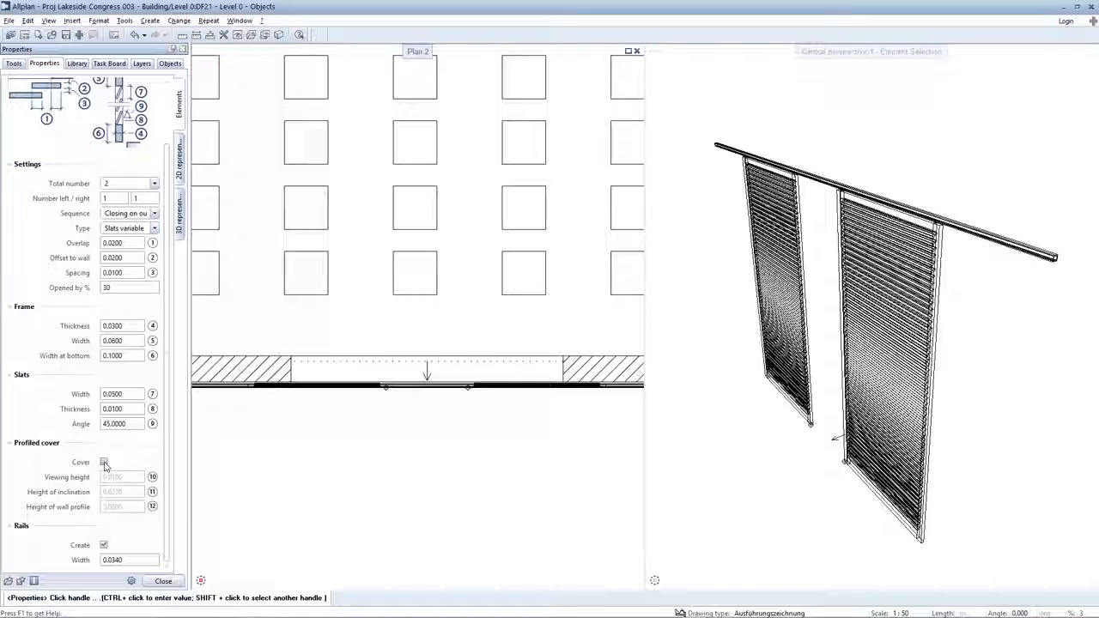
pyautogui.click(103, 462)
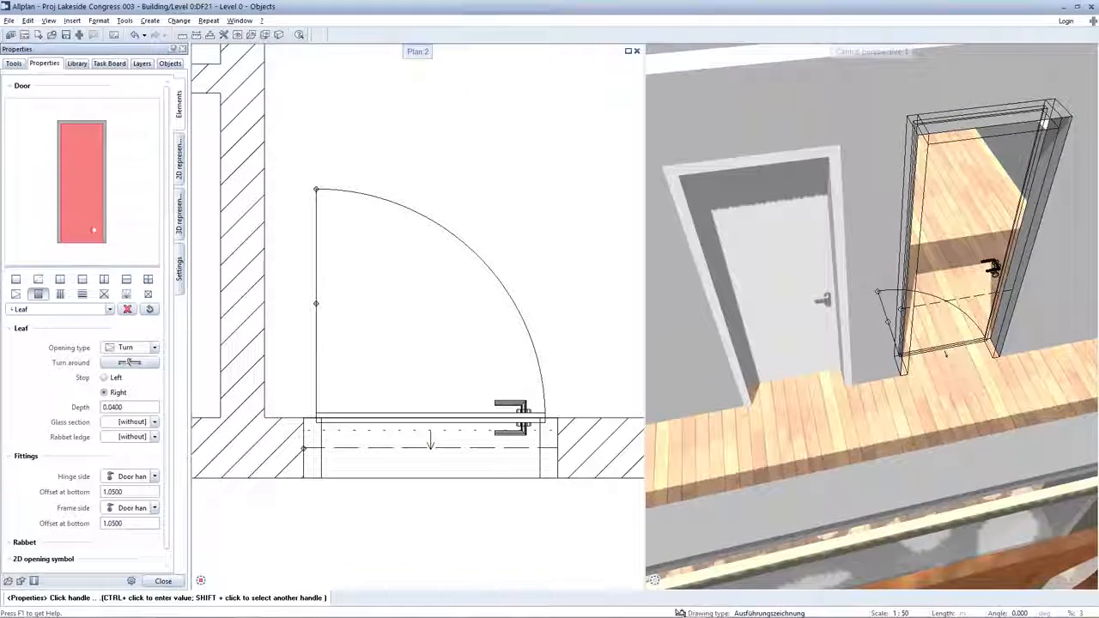
# - Set the door leaf's glass section to Rectangle and update identical door SmartParts too
pyautogui.click(155, 423)
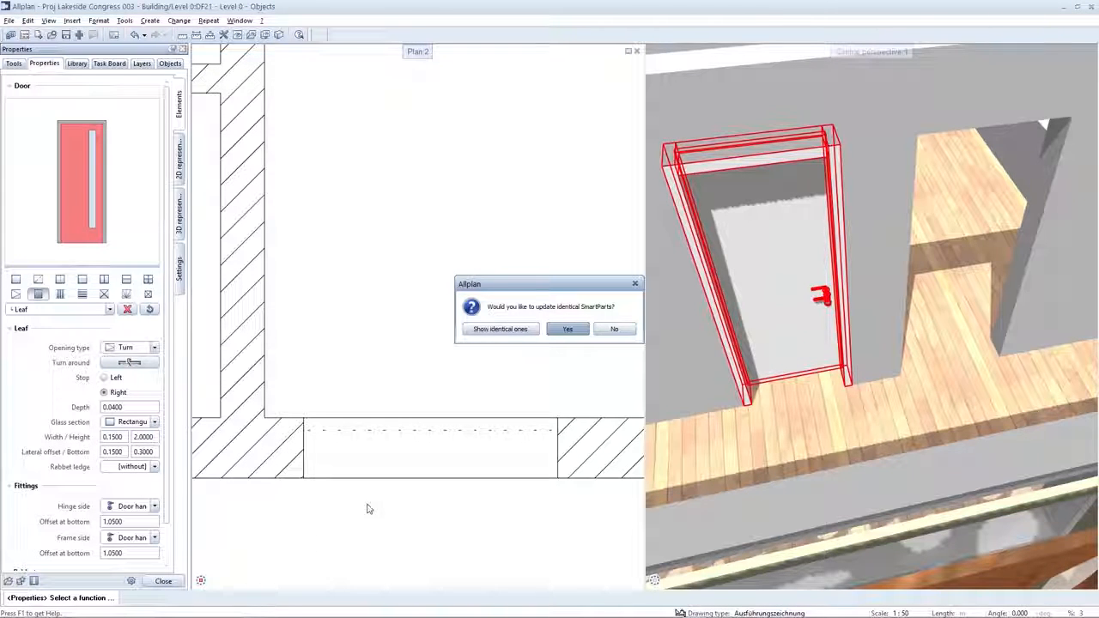
pyautogui.click(567, 329)
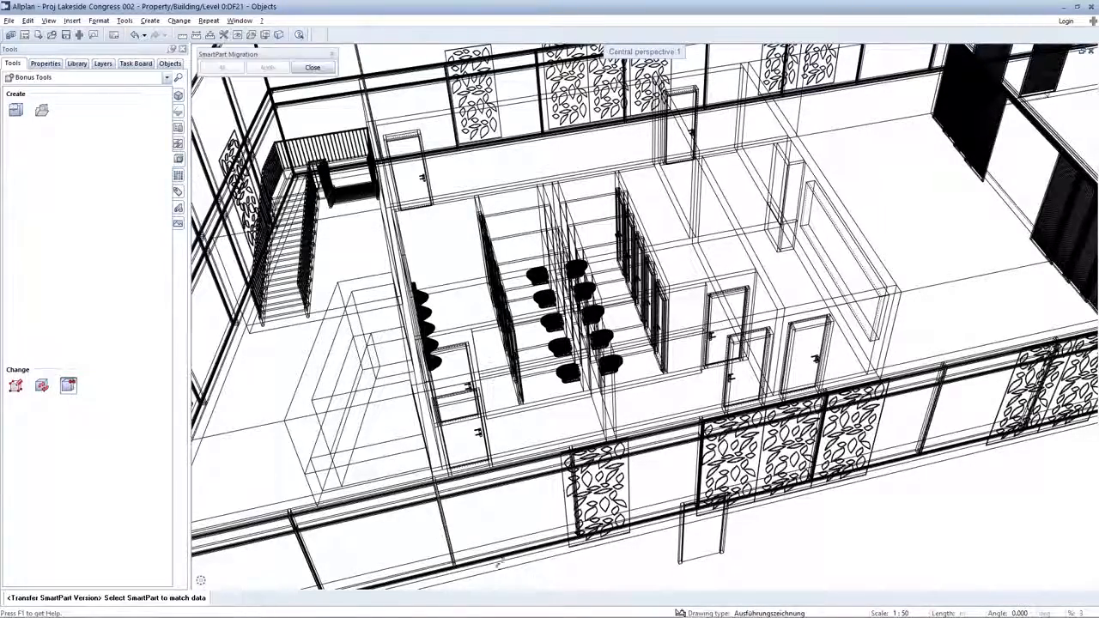
# - Pick the source door SmartPart whose version the other doors should receive
pyautogui.click(224, 68)
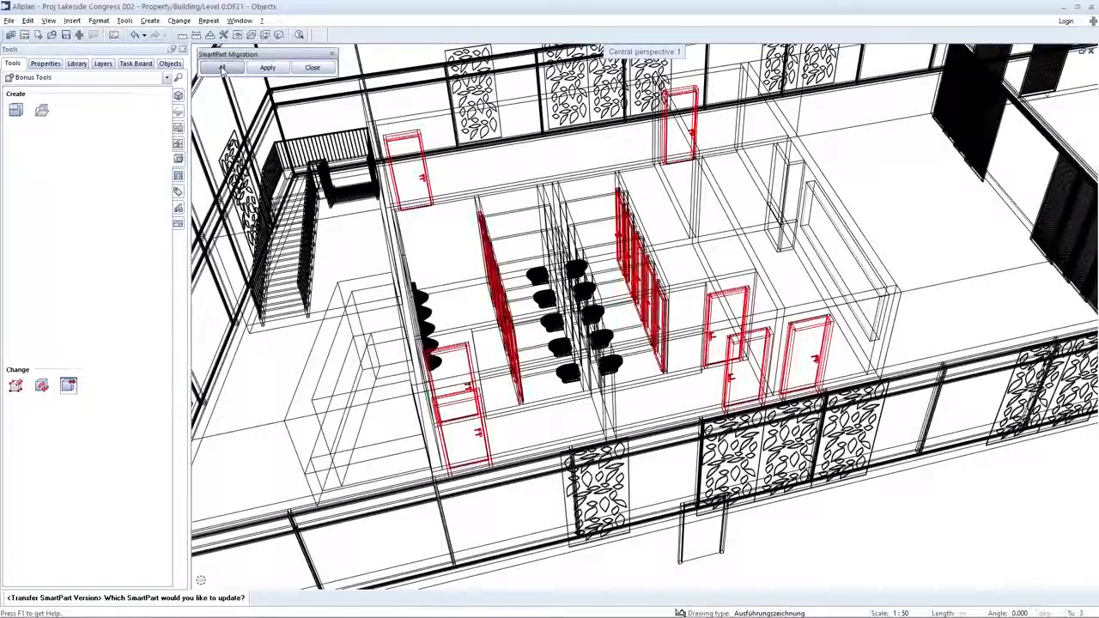